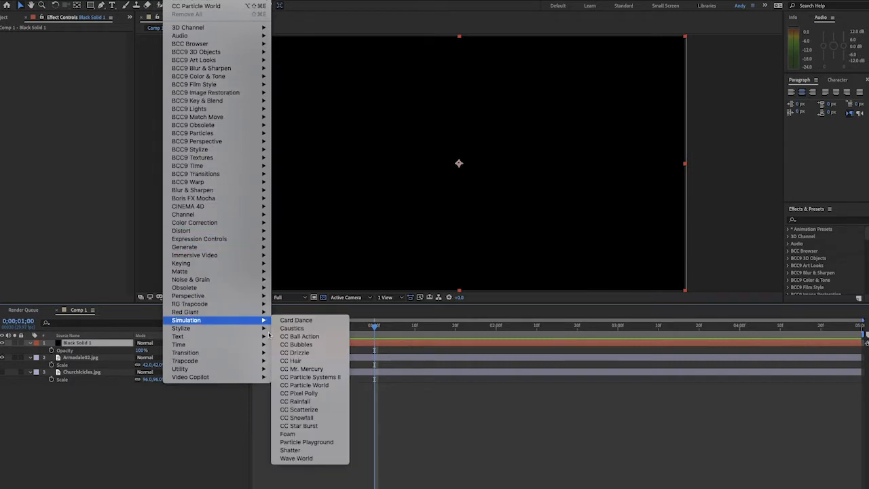
Apply CC Particle World to Black Solid 1 with Particle Type set to Line.
click(304, 385)
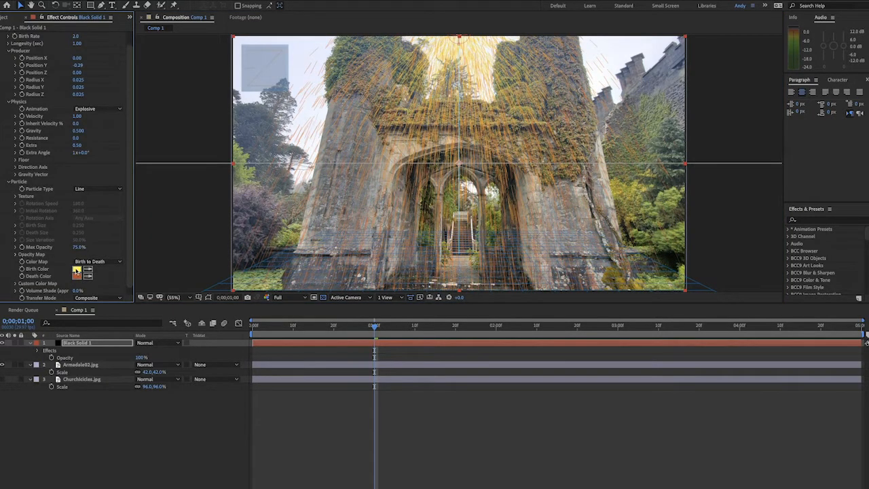
Set the CC Particle World Birth Color to white.
click(77, 269)
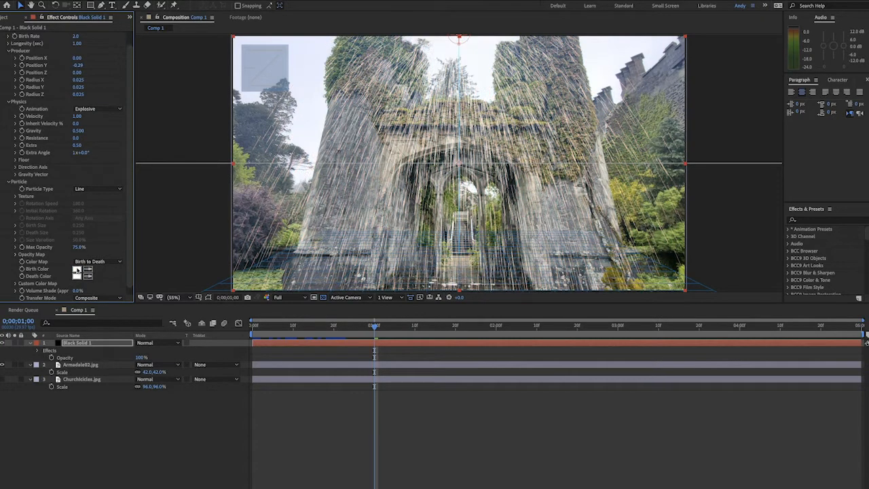
mouse_move(94, 125)
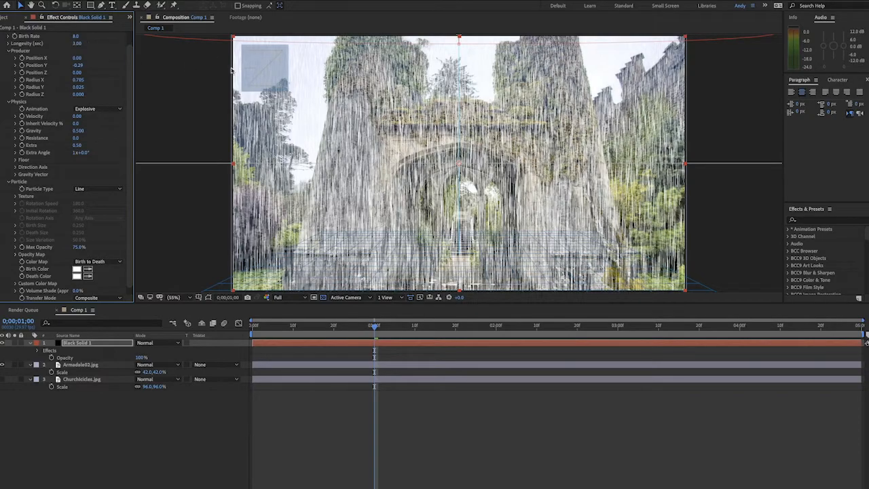
Drag a particle value to spread the rain across the full frame width.
drag(374, 326, 455, 326)
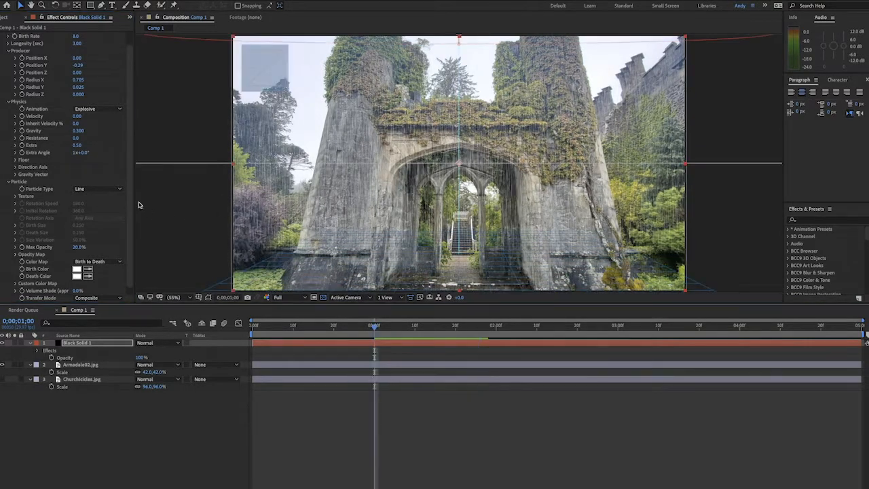
click(32, 175)
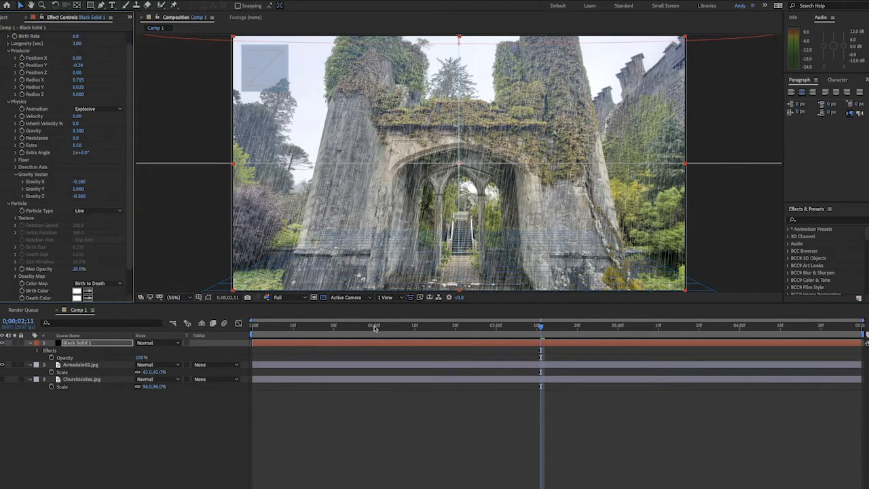
Move the time indicator back to an earlier moment to preview the angled rain.
click(370, 325)
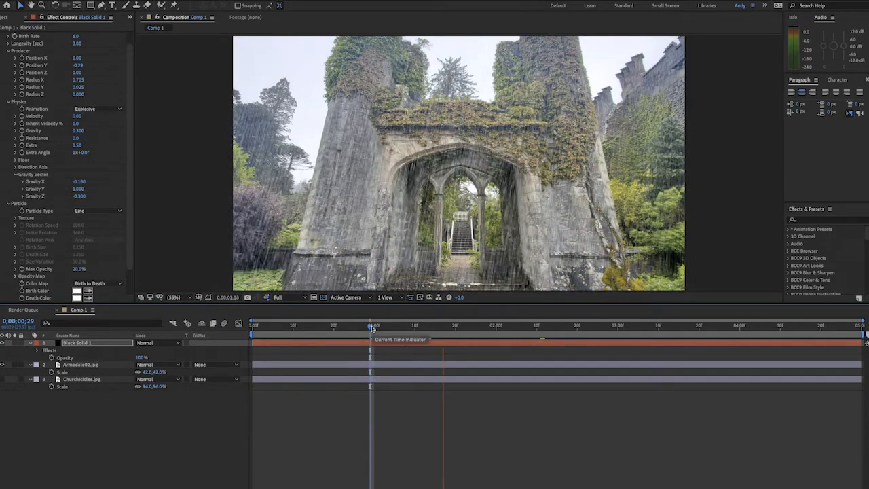